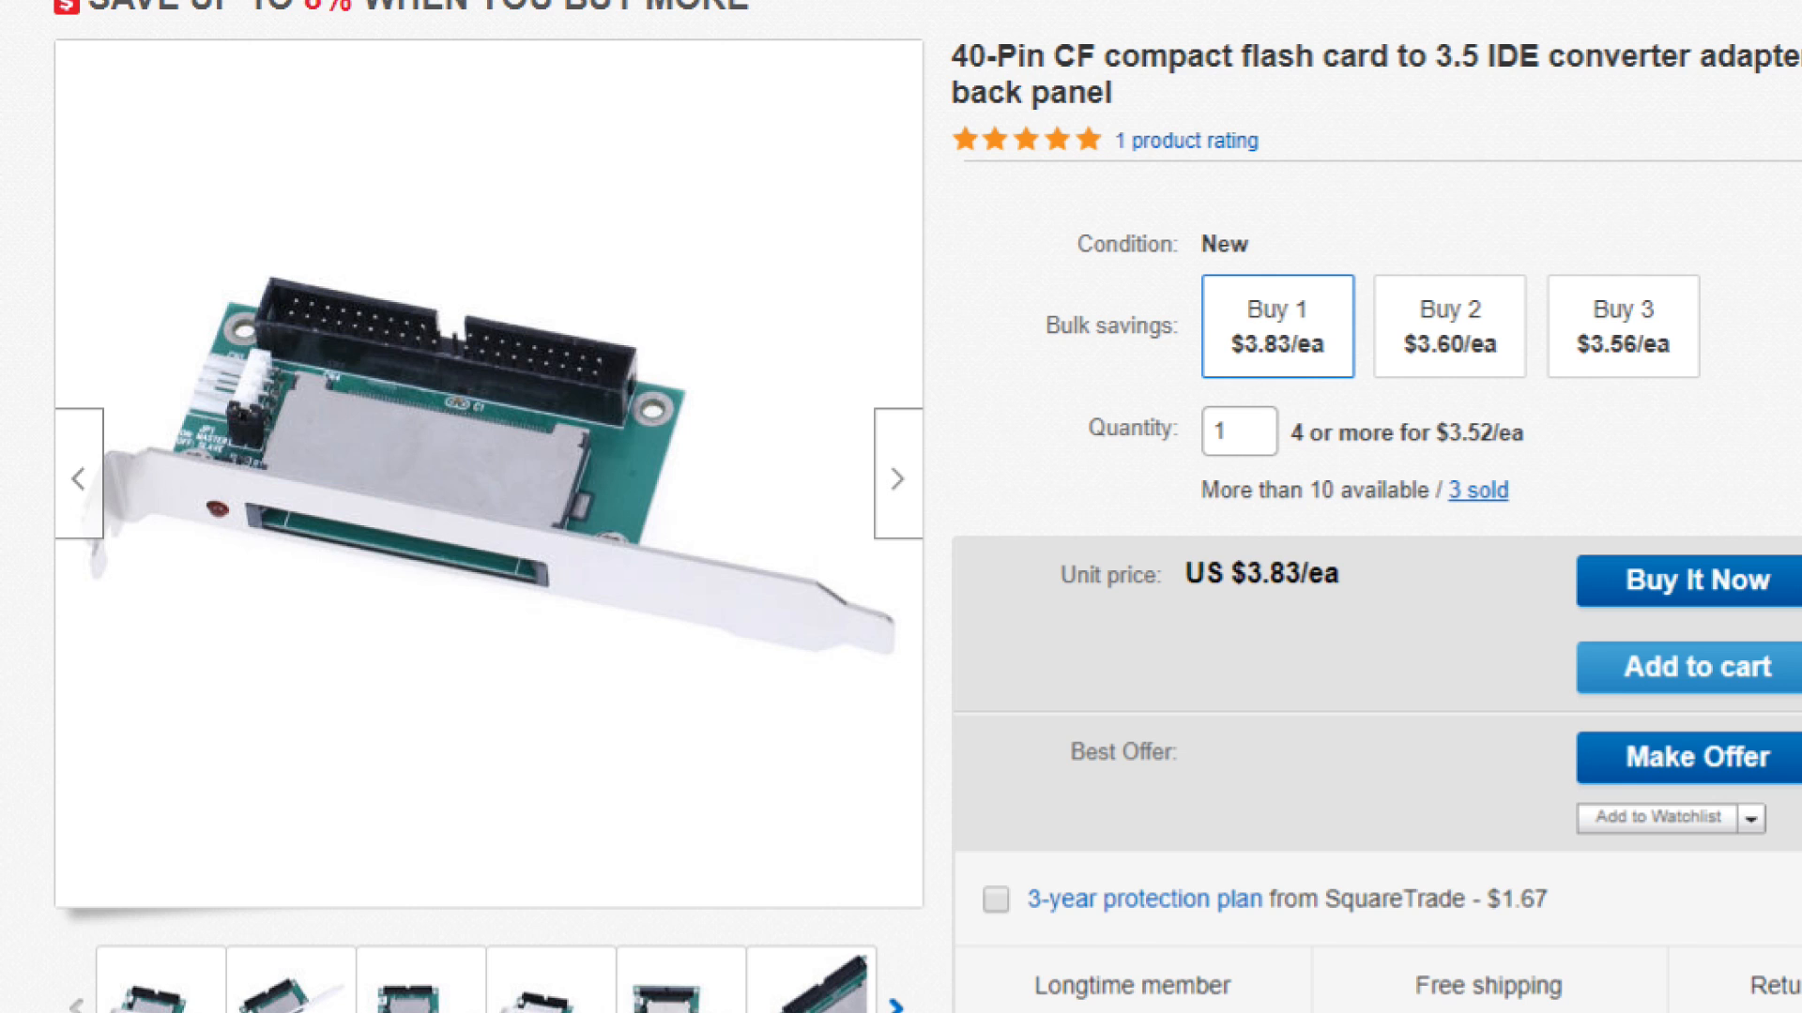
{"action": "scroll", "scroll_direction": "down", "scroll_amount": 3}
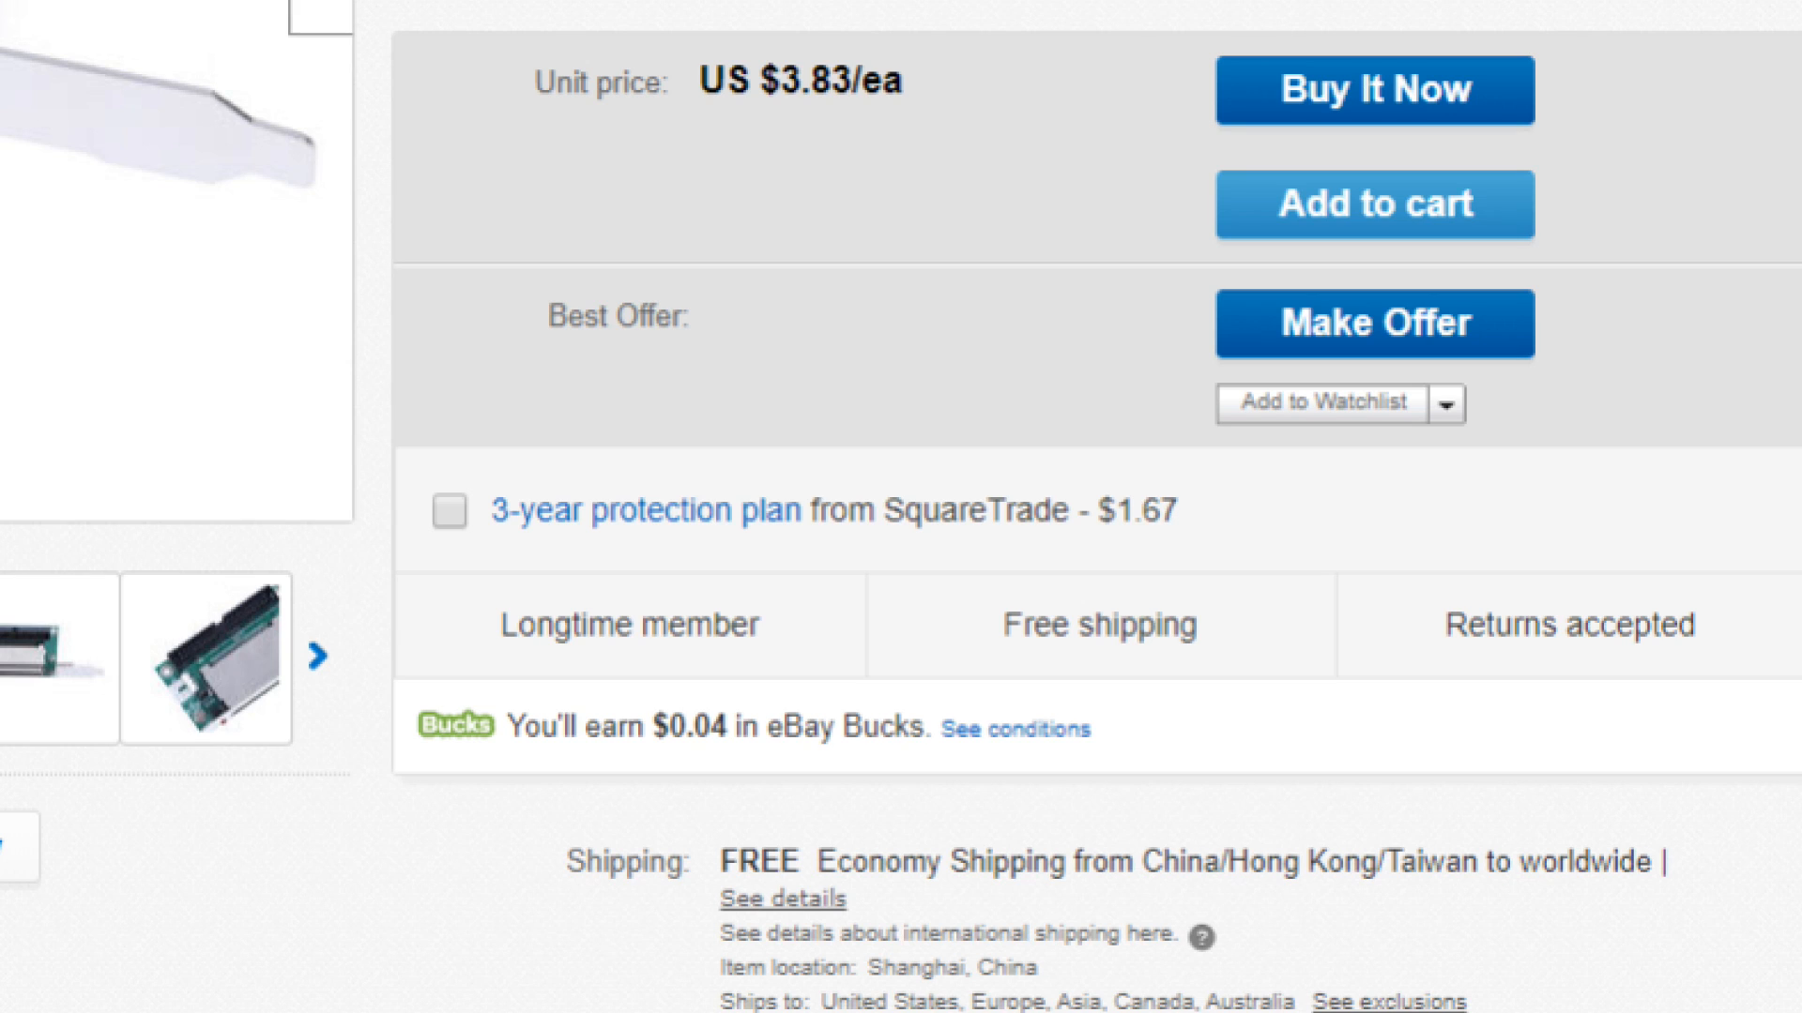